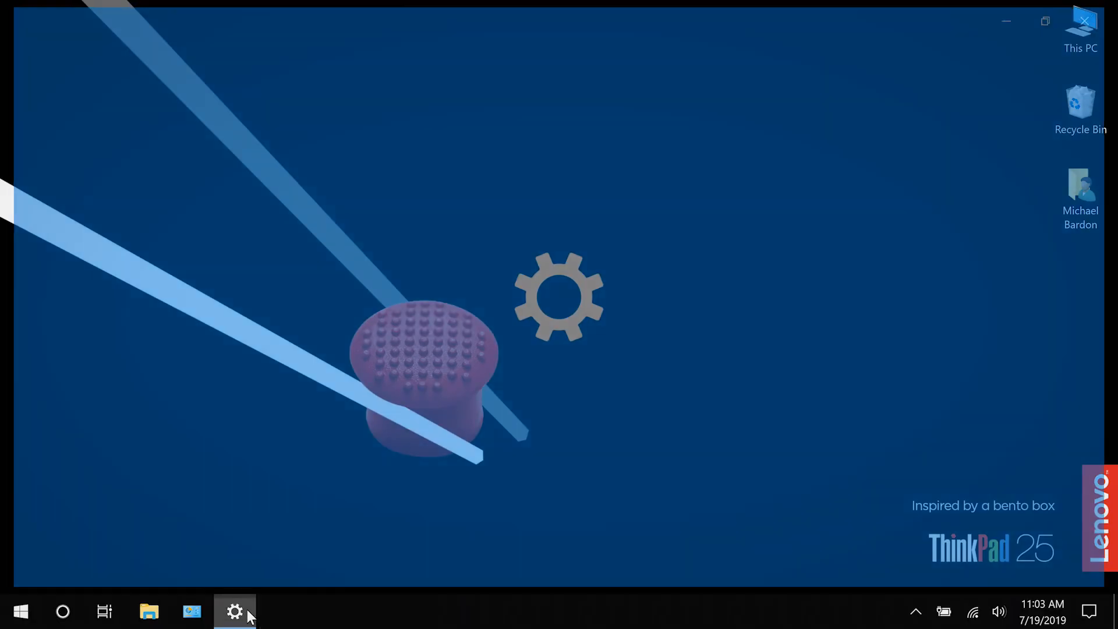
Bring up the Ease of Access Display page via the taskbar Settings gear
left_click(234, 611)
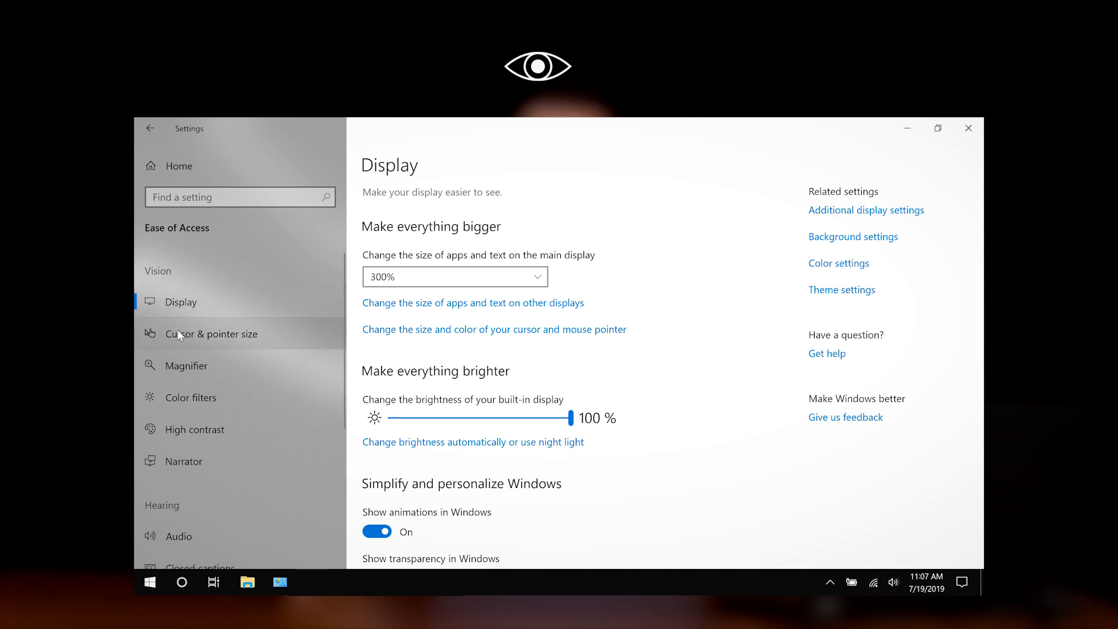
Nudge text cursor thickness, make the pointer black then inverted, and move on to Magnifier
left_click(214, 333)
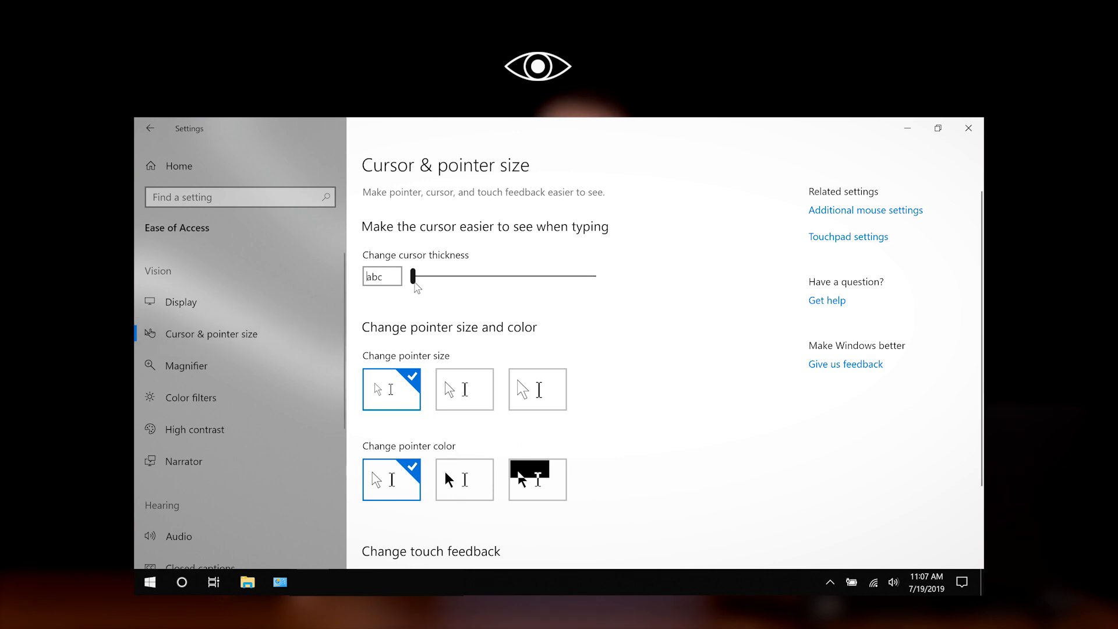
left_click(413, 276)
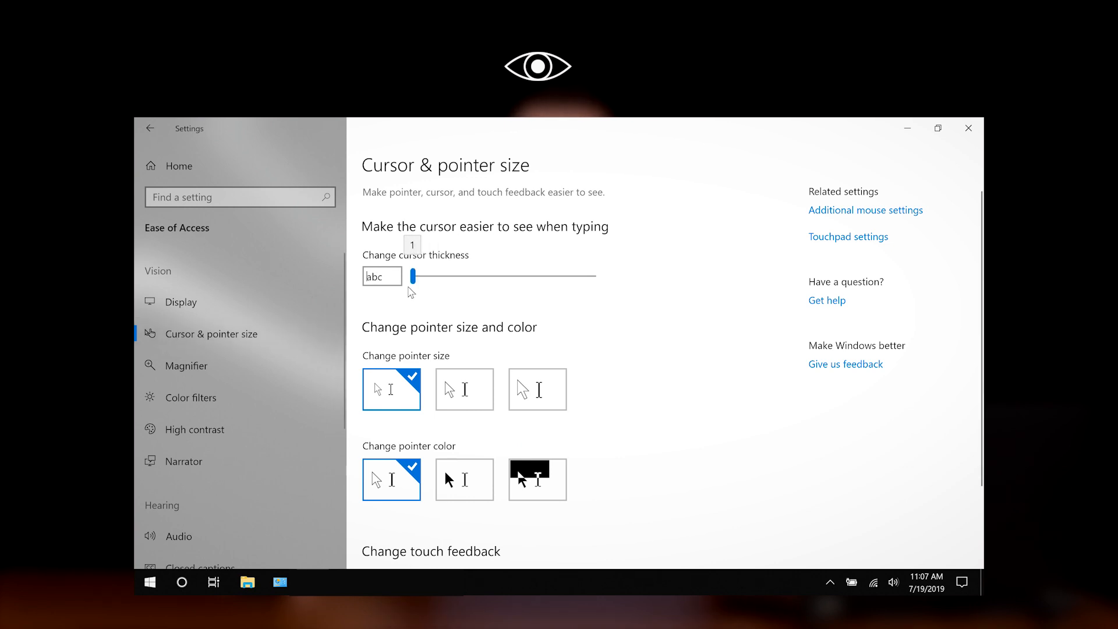
left_click(536, 389)
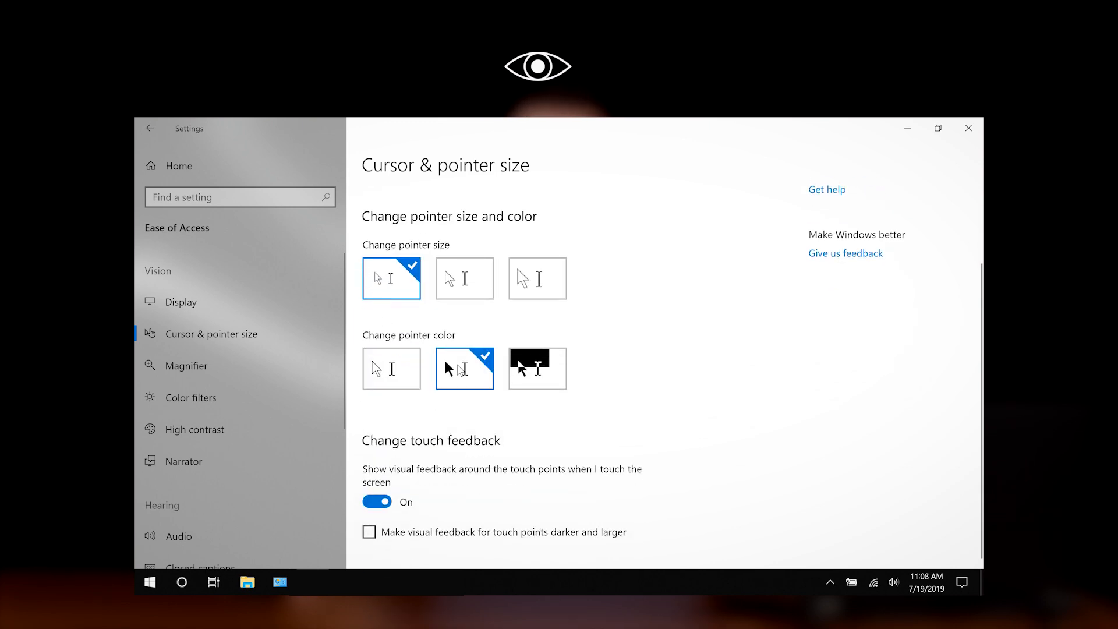
left_click(536, 369)
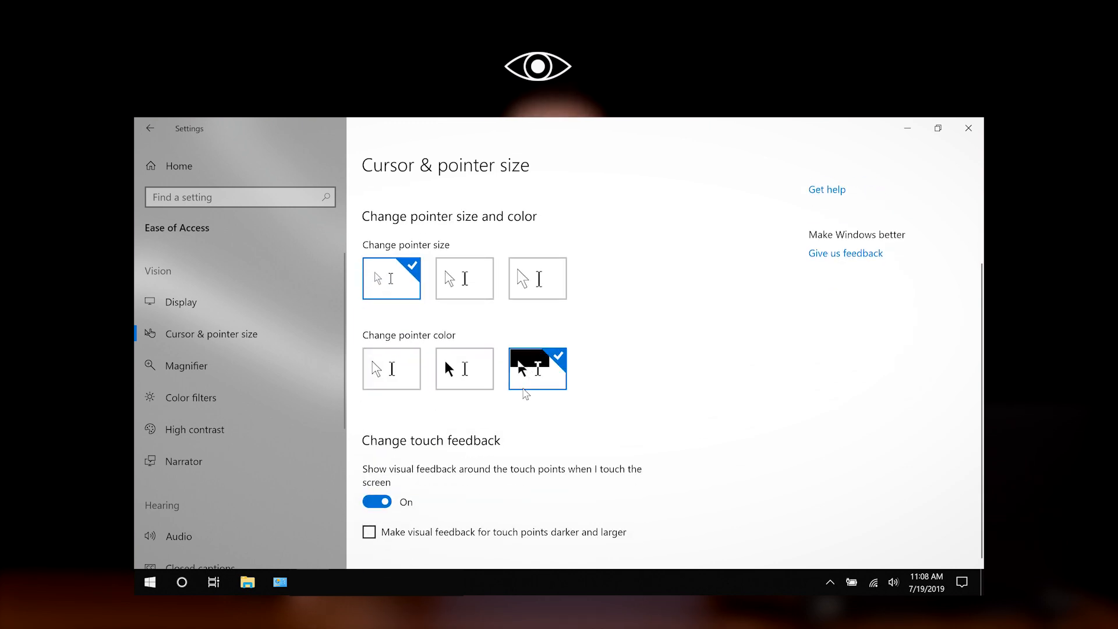
left_click(191, 364)
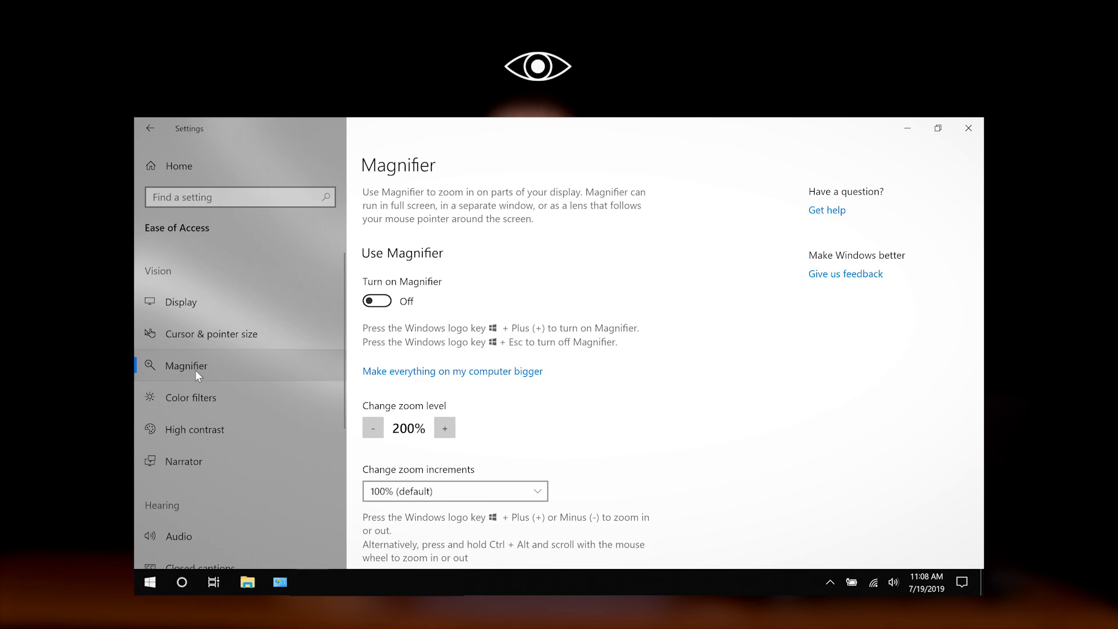
Turn on colour filters on the Color filters page, then bring up High contrast
left_click(376, 300)
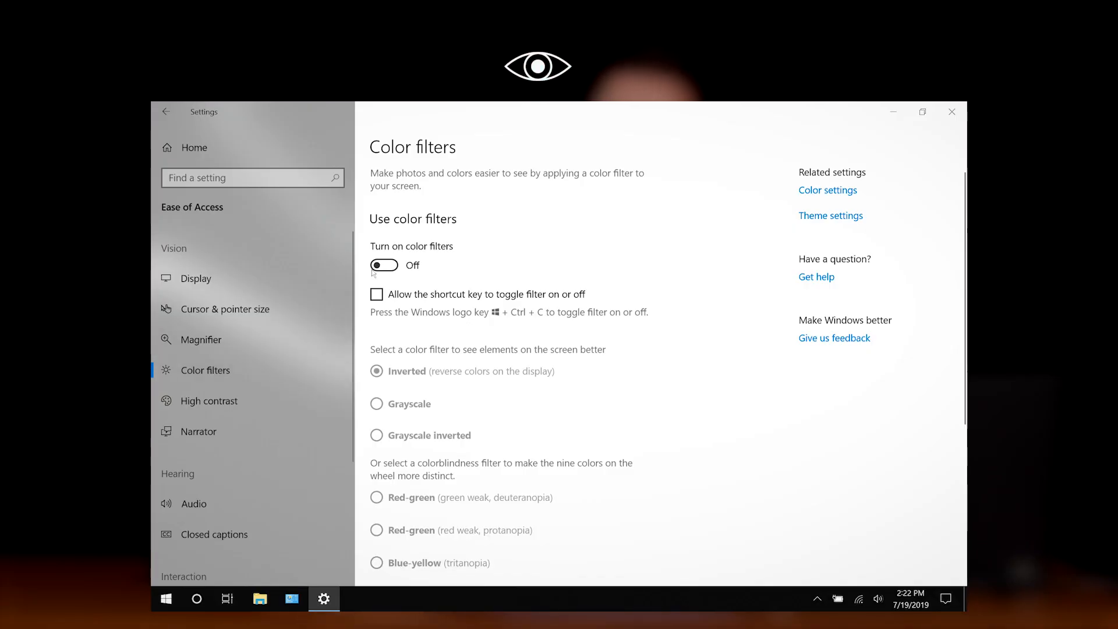
left_click(384, 265)
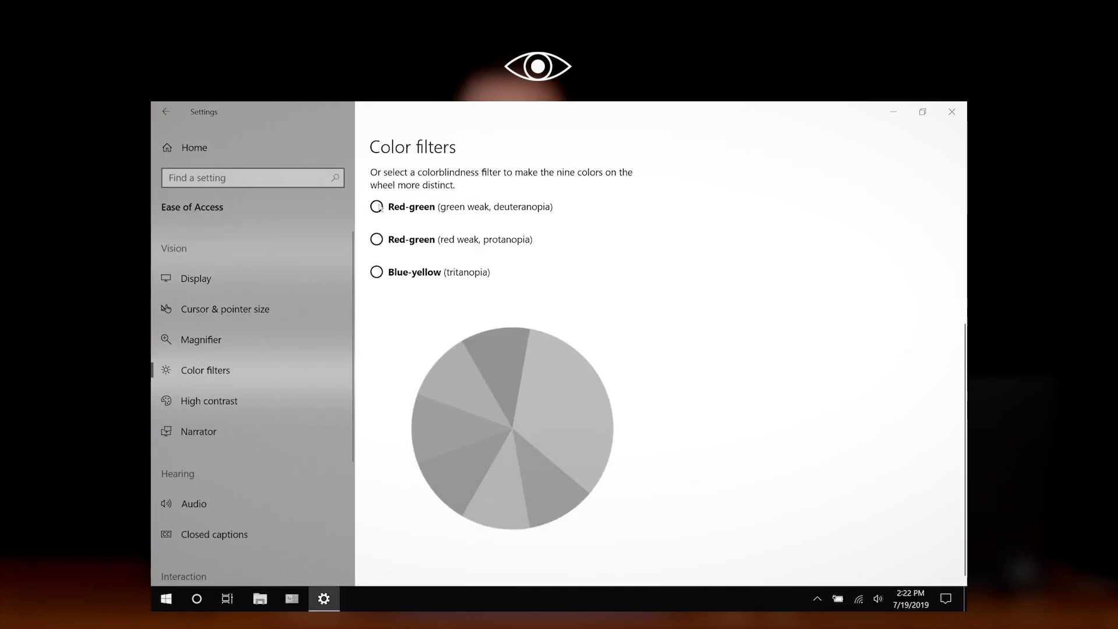
left_click(208, 399)
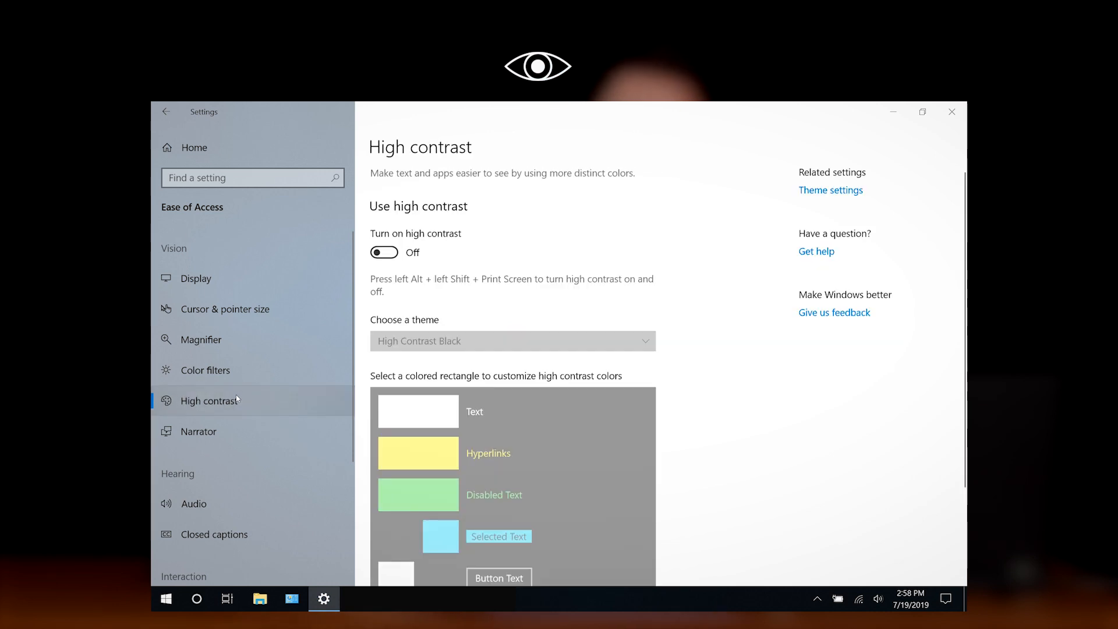
Switch high contrast on and off again, then visit Audio and Closed captions under Hearing
left_click(383, 251)
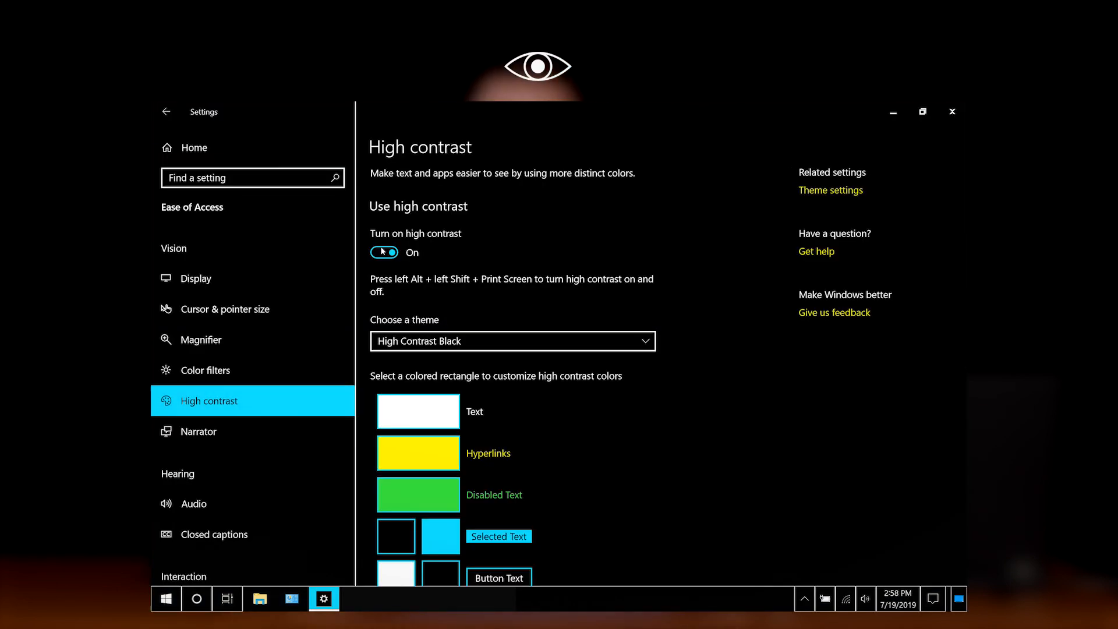
left_click(199, 431)
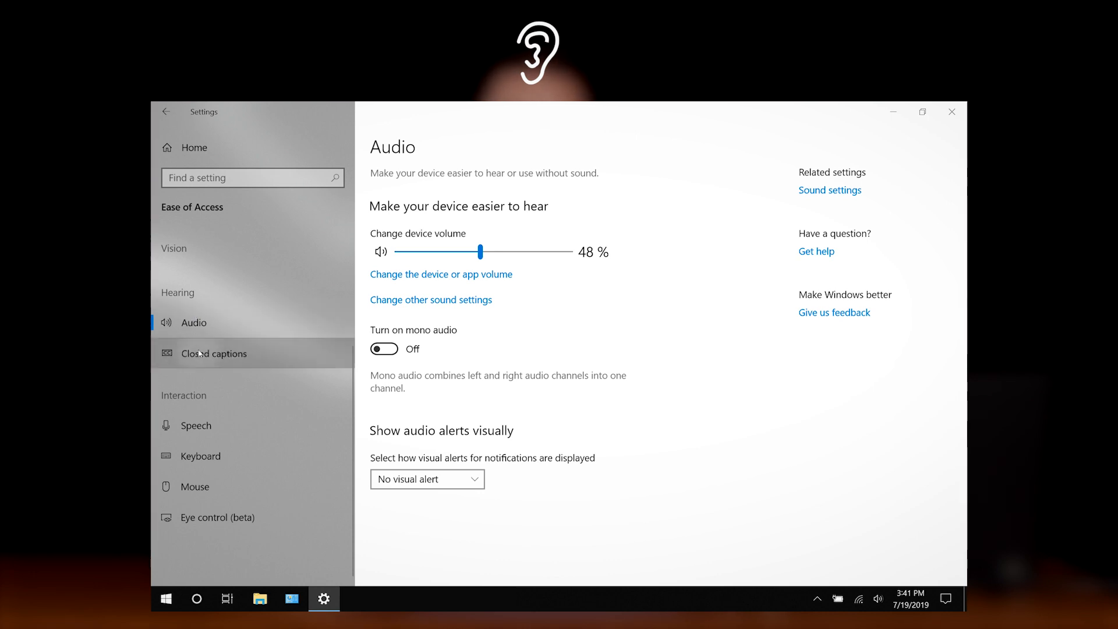
left_click(214, 353)
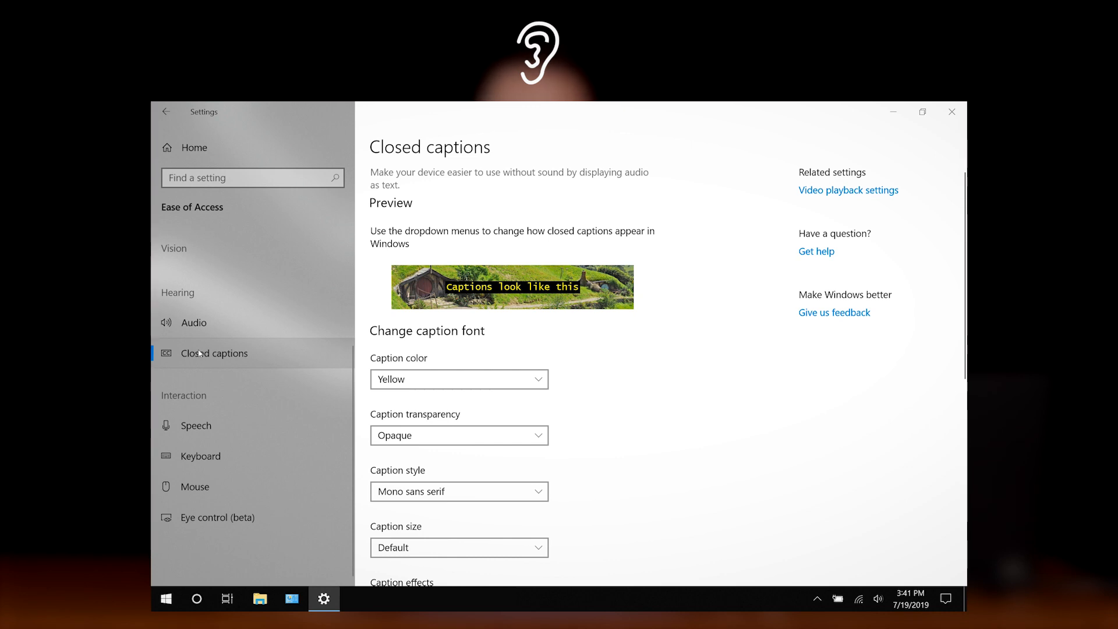
left_click(325, 608)
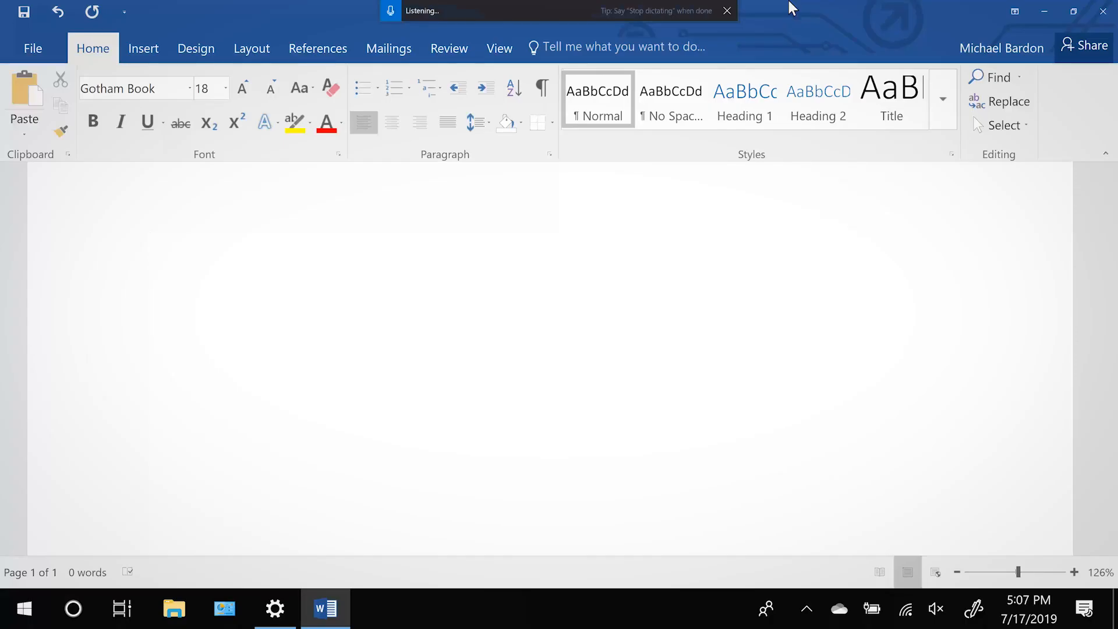
Dictate 'in the interaction cat... computer using voice command' into the Word document
type("in the interaction category this spee....pe dictate to")
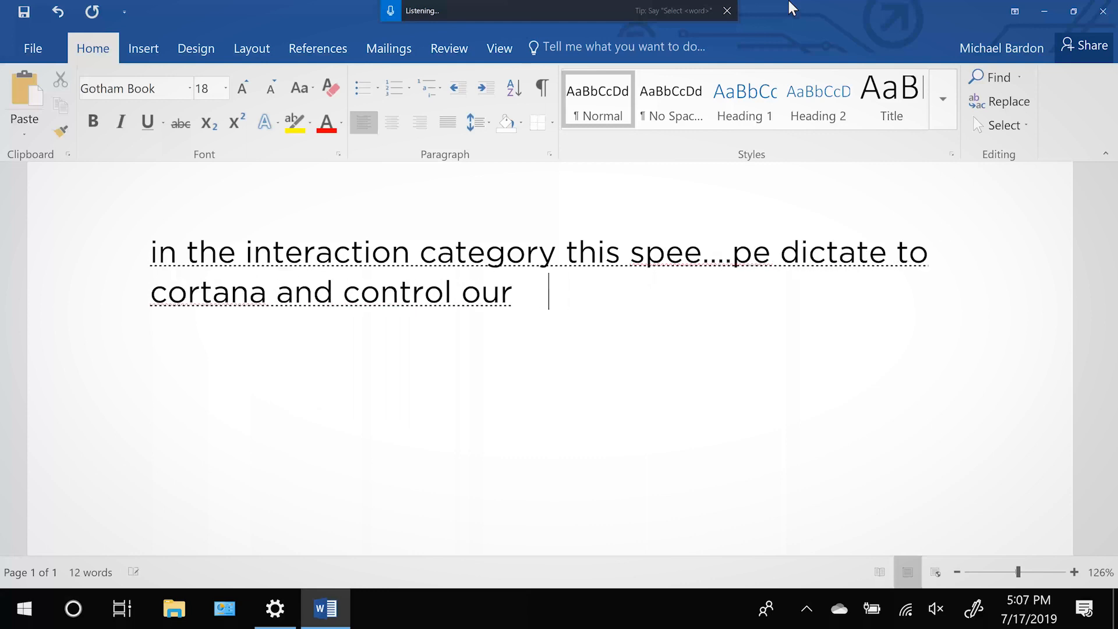
type("computer using voice command")
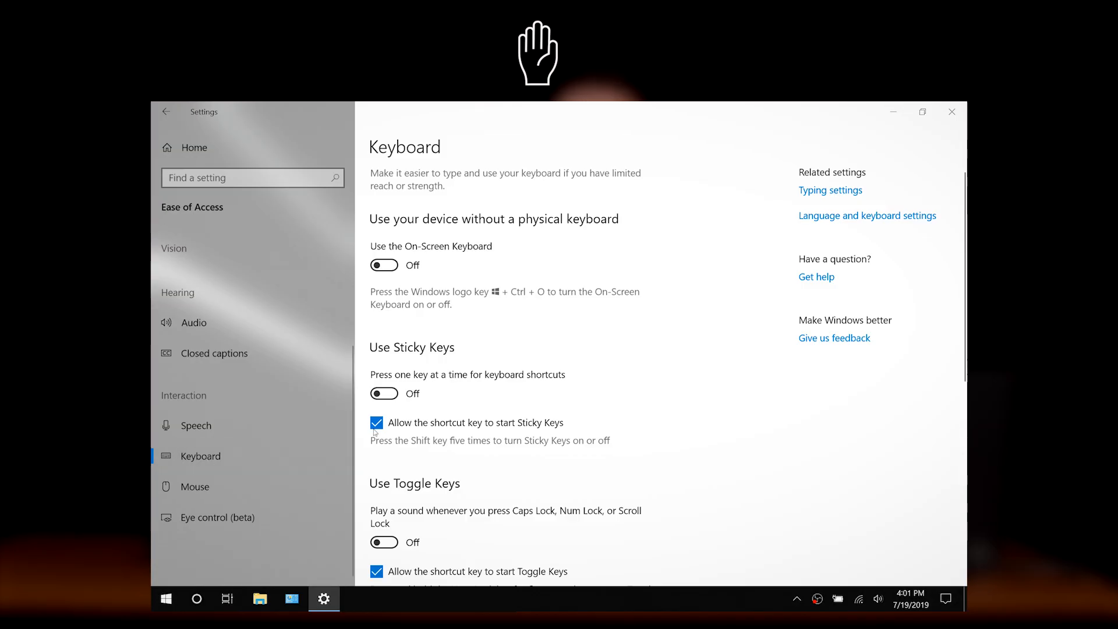
mouse_move(383, 264)
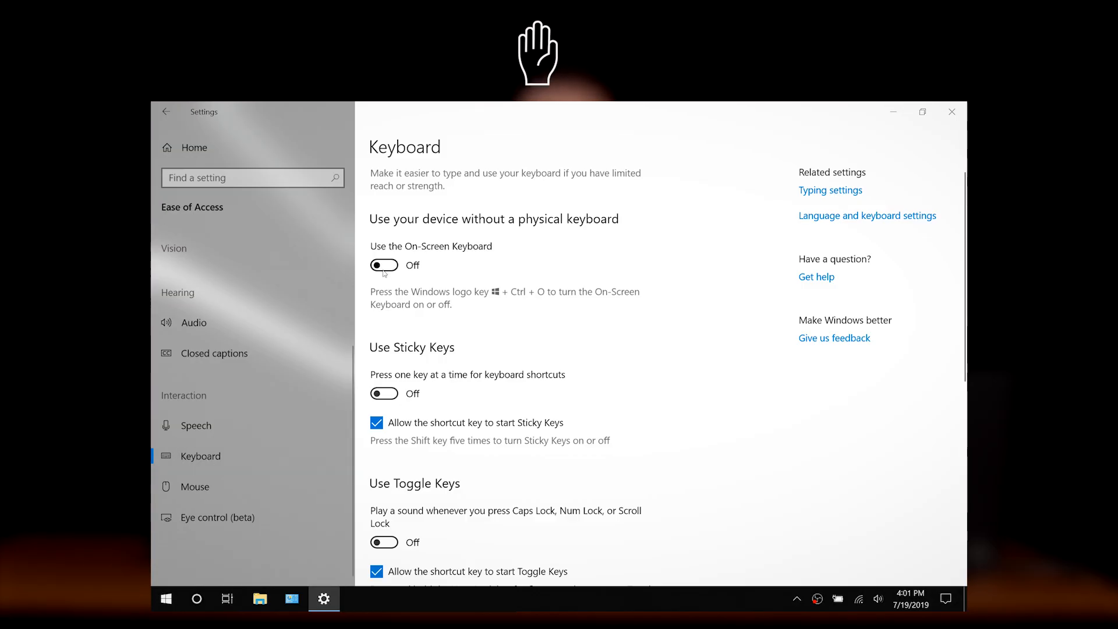
Turn on the On-Screen Keyboard, close its window, and move to the Mouse page
left_click(383, 264)
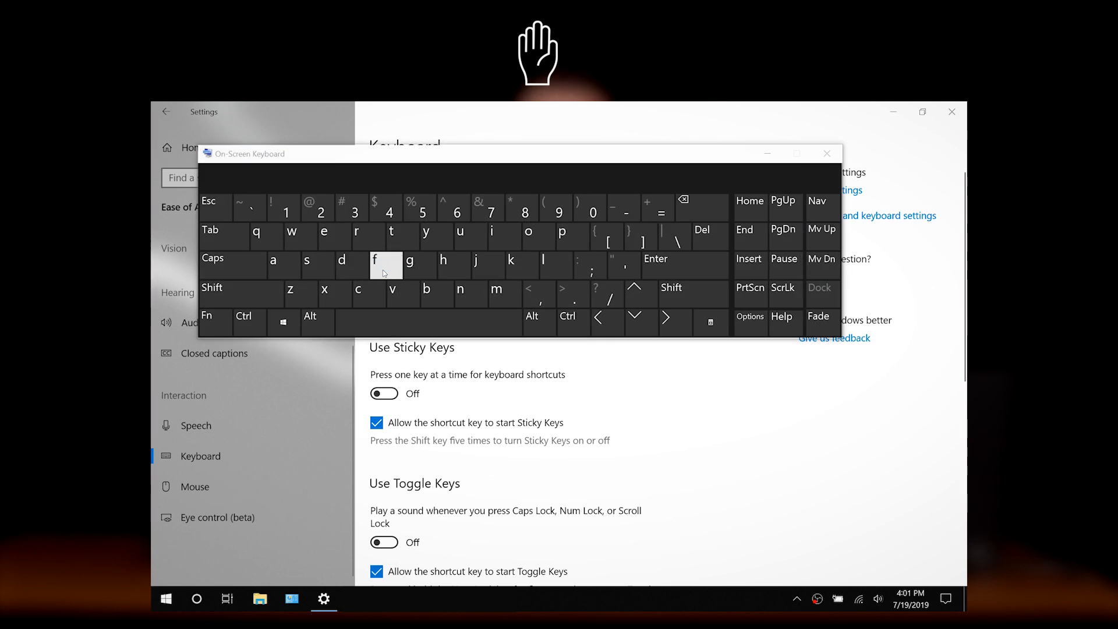
left_click(827, 153)
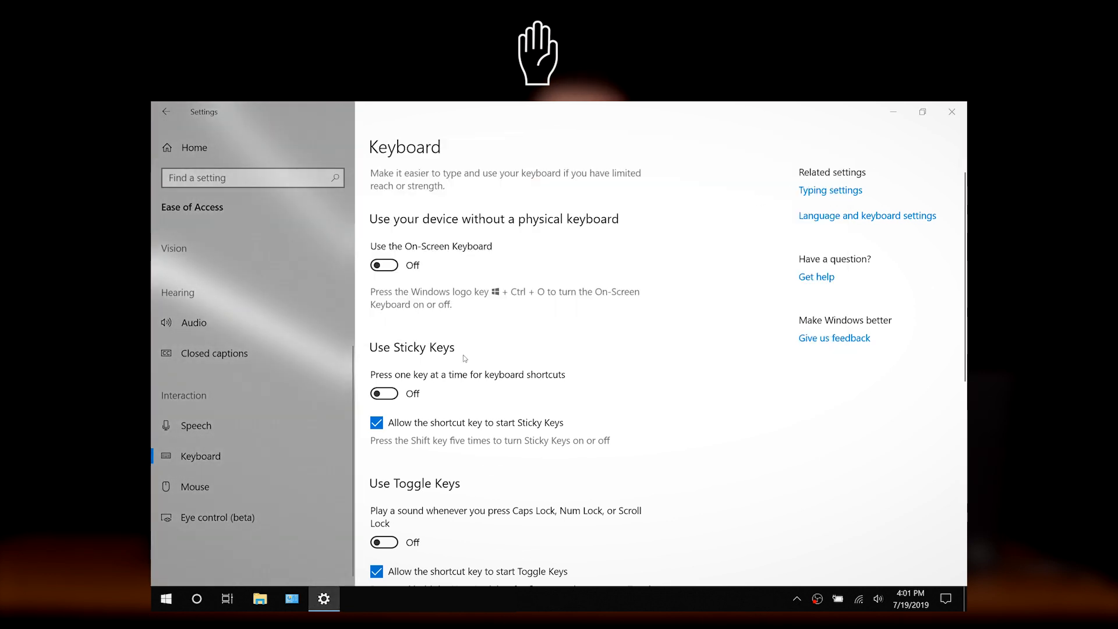
left_click(193, 487)
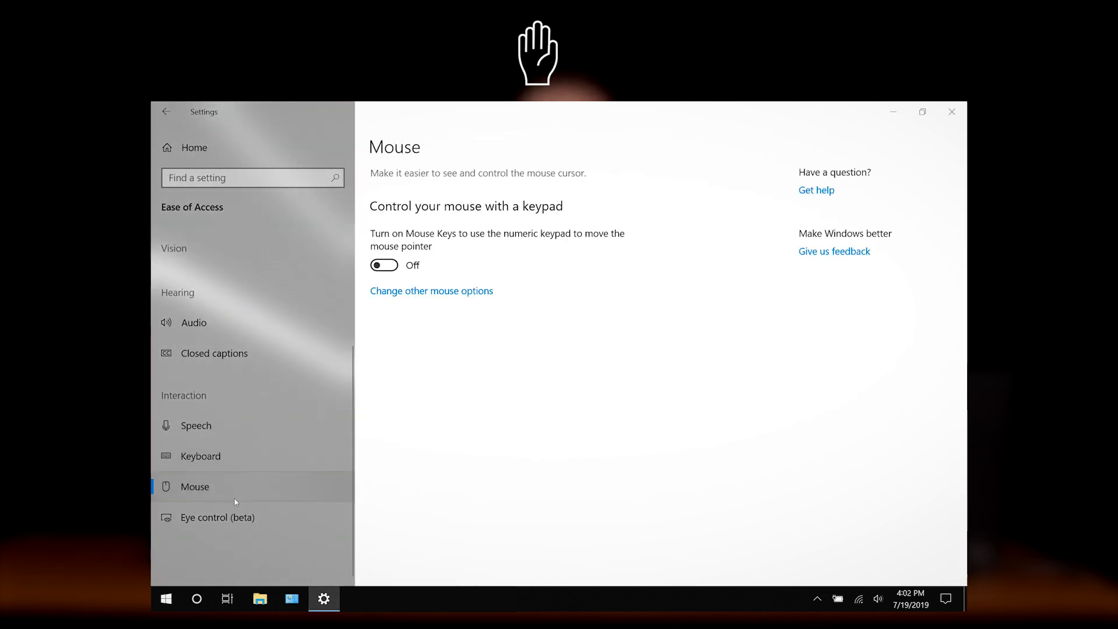
mouse_move(396, 256)
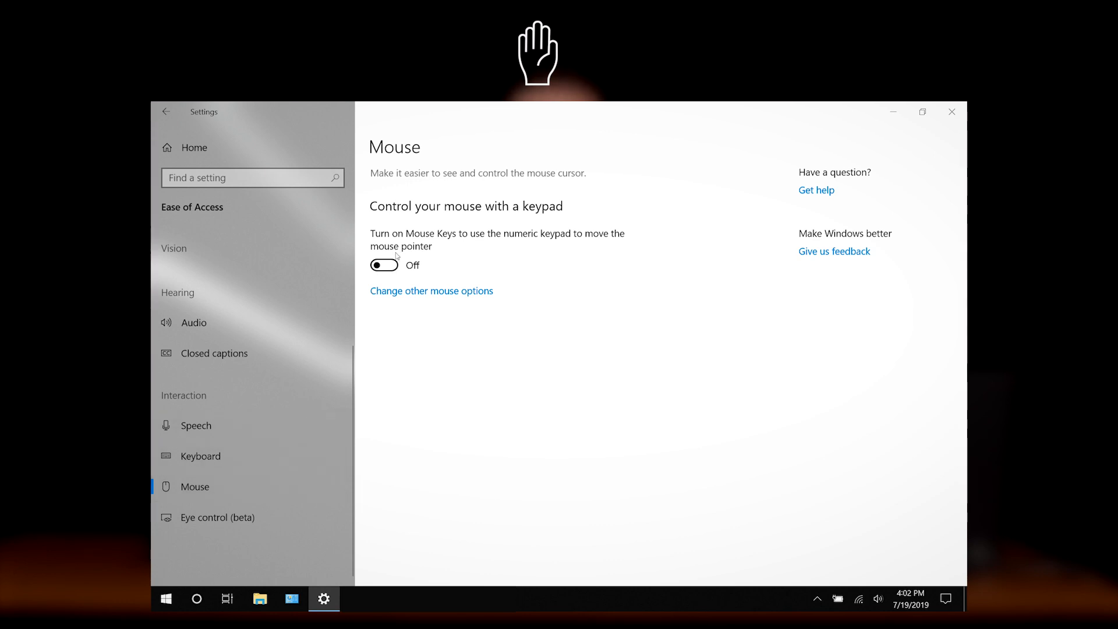
Toggle Mouse Keys on then off, and go to the Eye control (beta) page
left_click(383, 264)
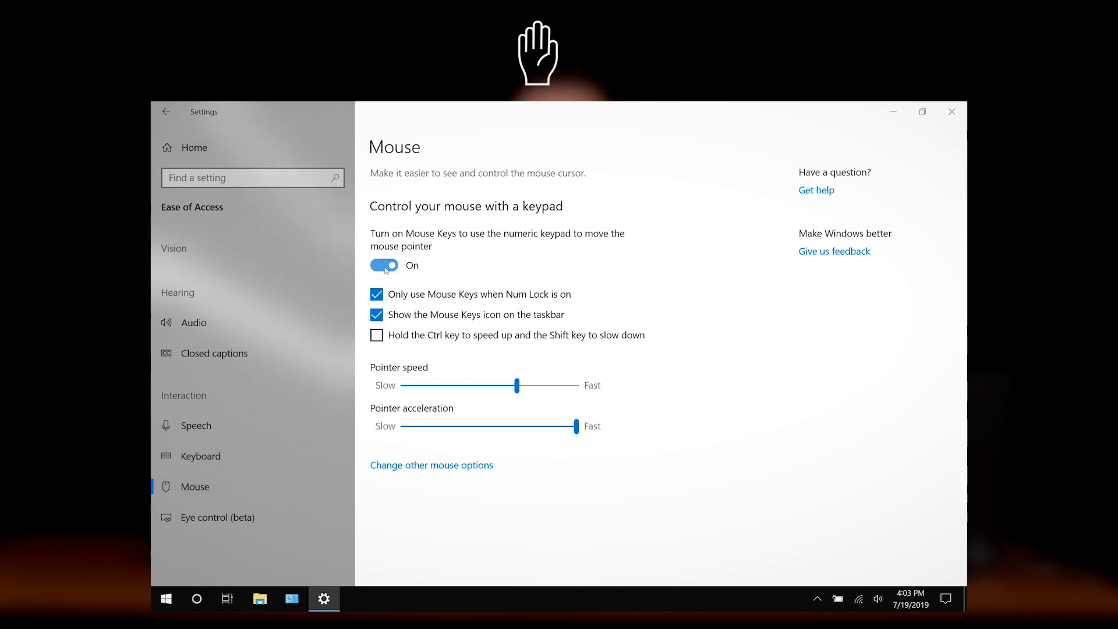
left_click(383, 264)
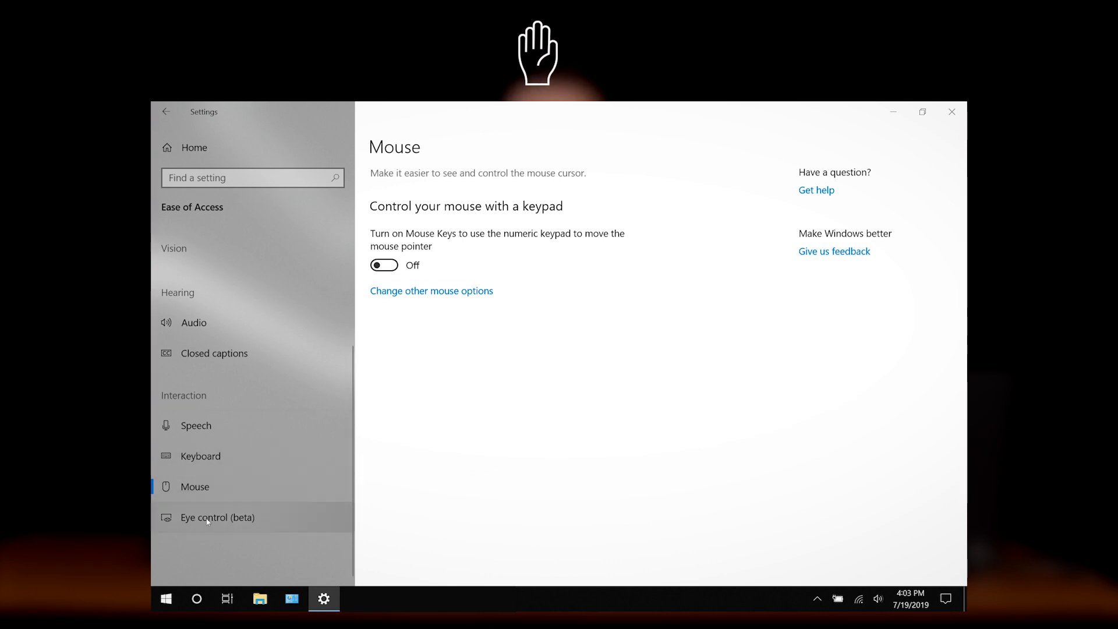
left_click(218, 517)
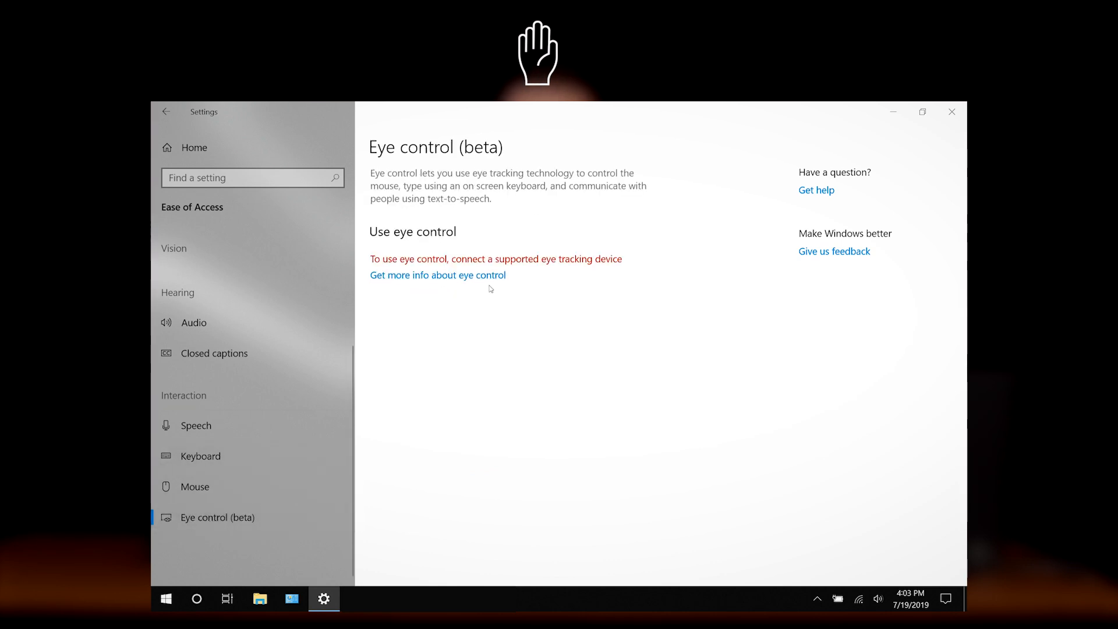